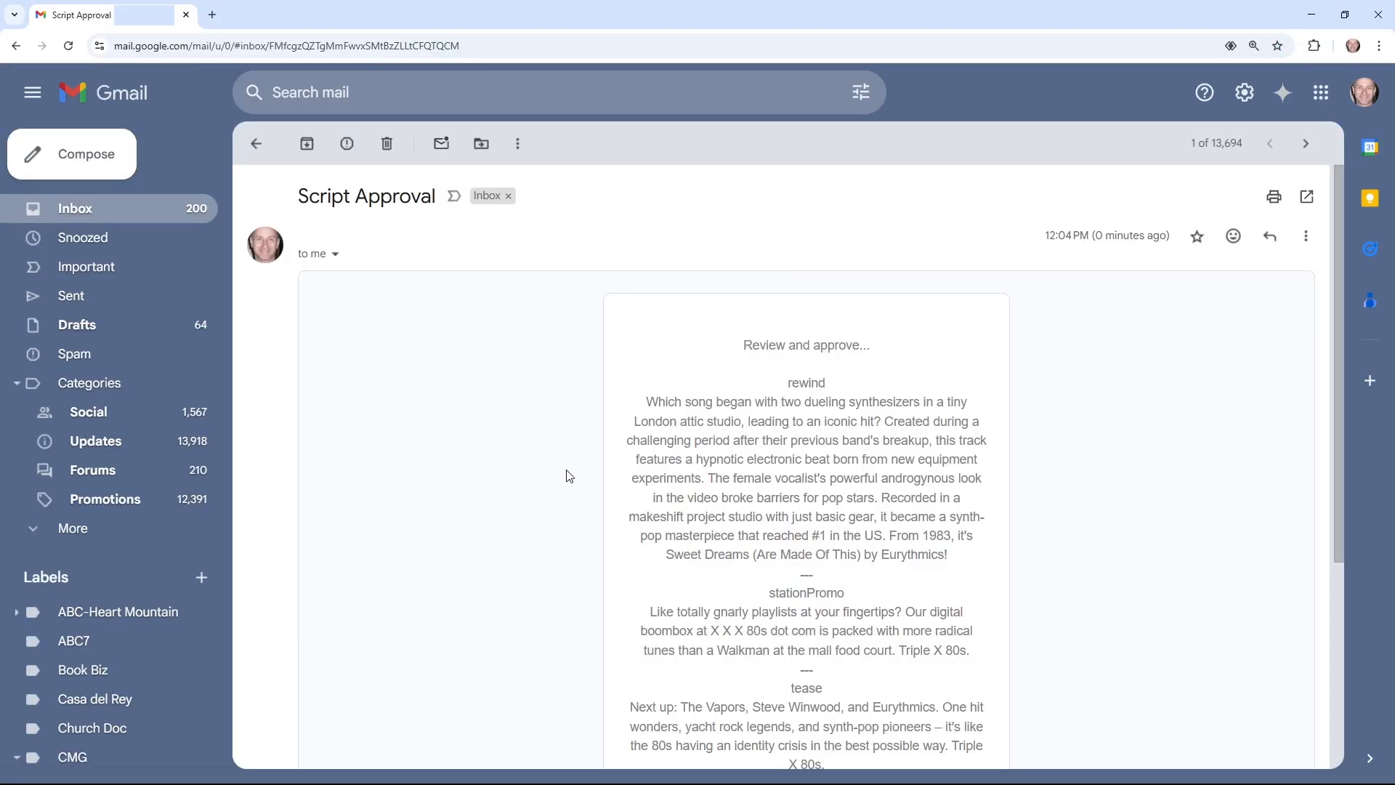
pyautogui.scroll(-3)
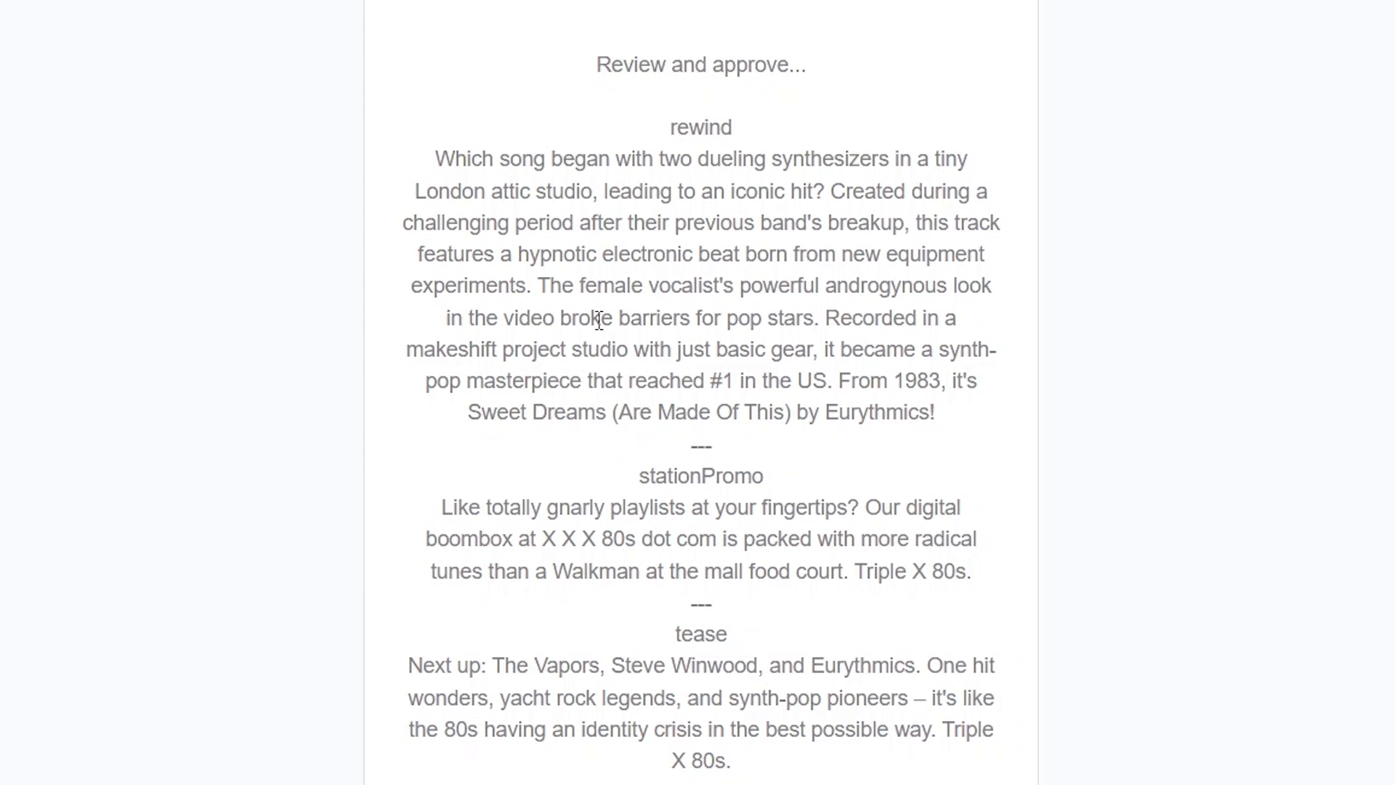
pyautogui.scroll(-3)
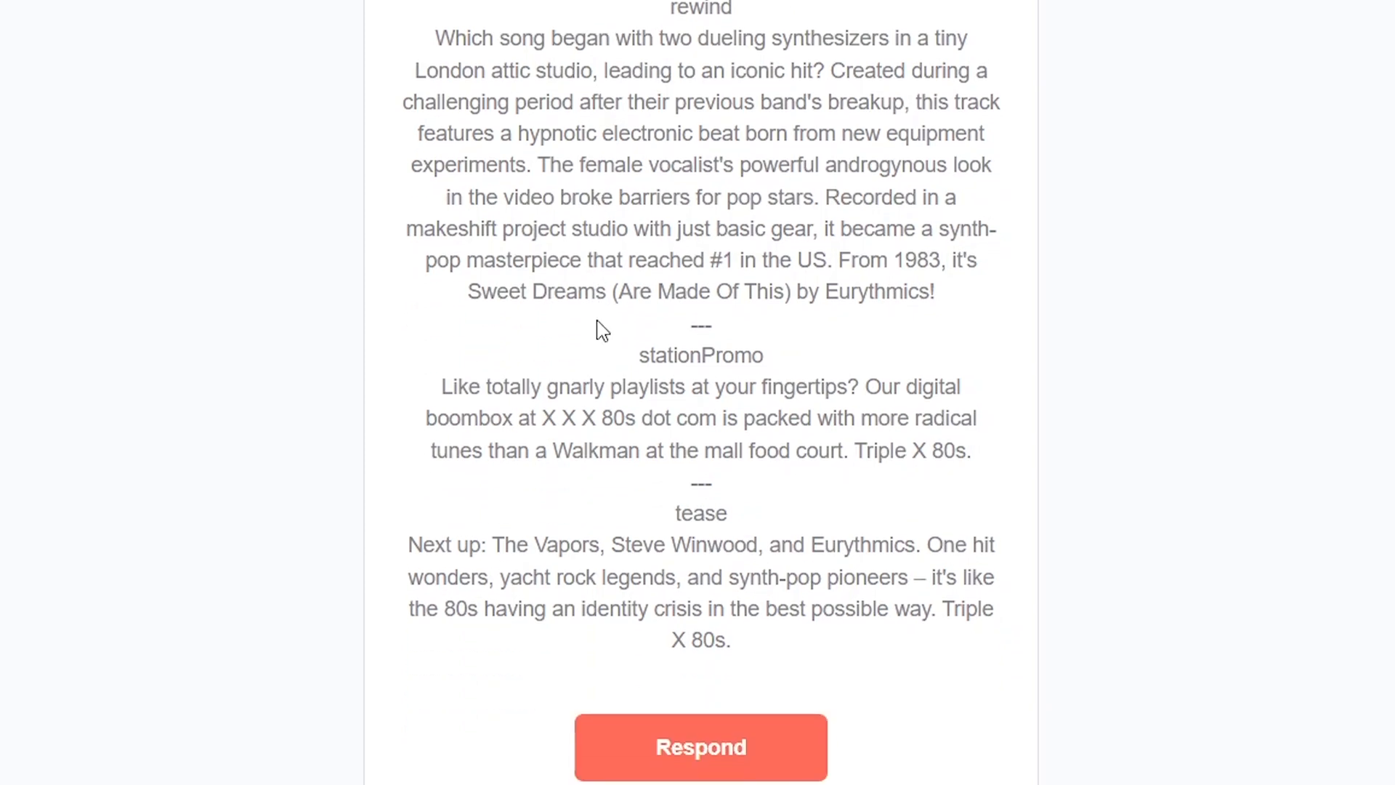
pyautogui.scroll(-3)
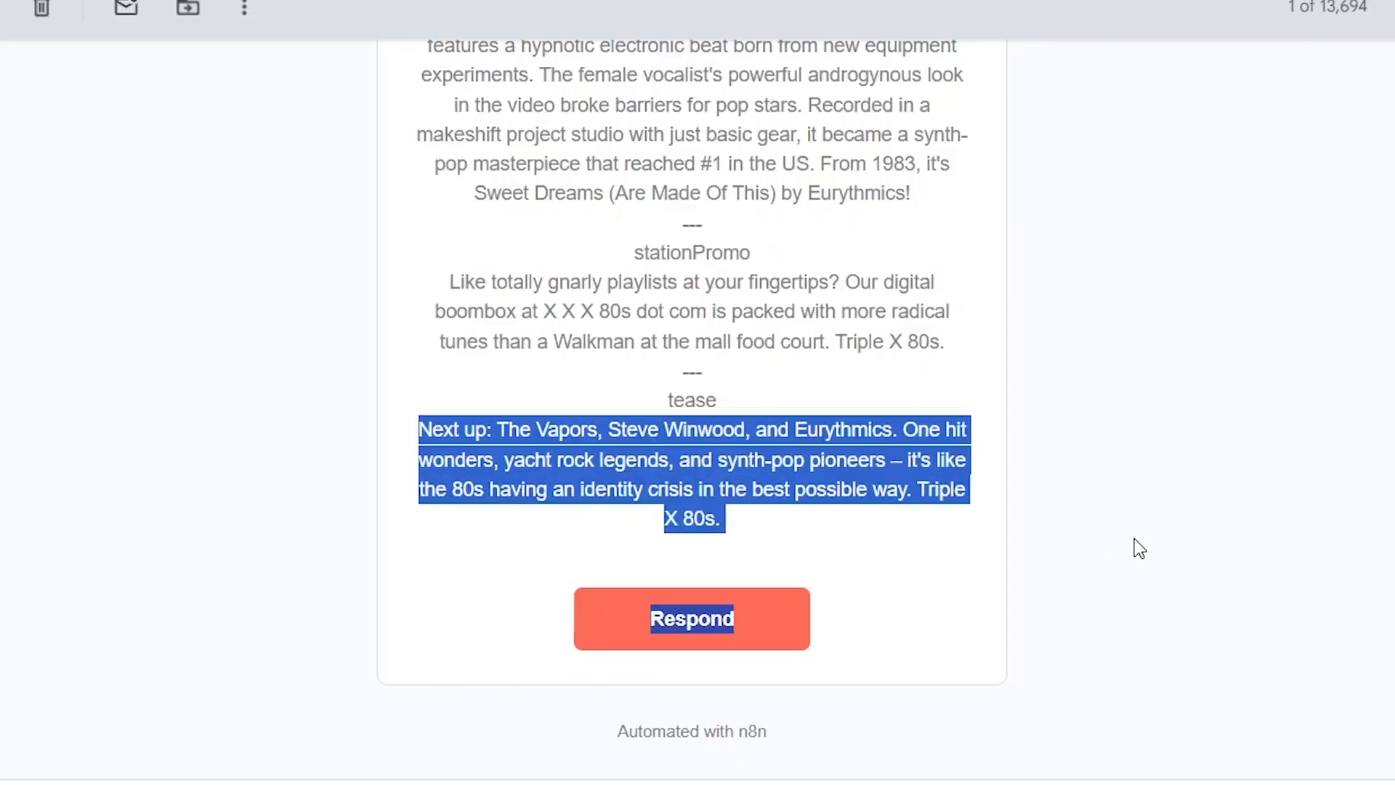
pyautogui.moveTo(1131, 550)
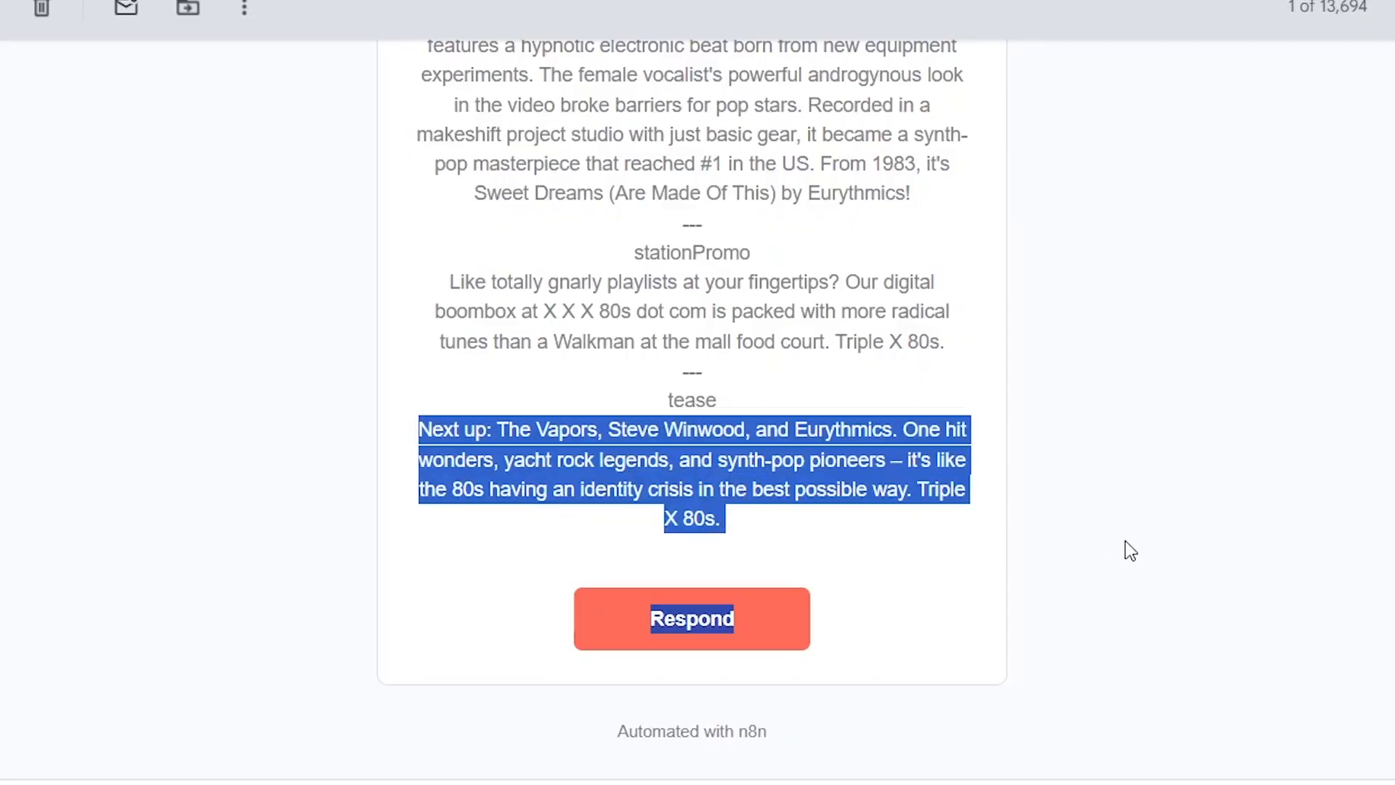